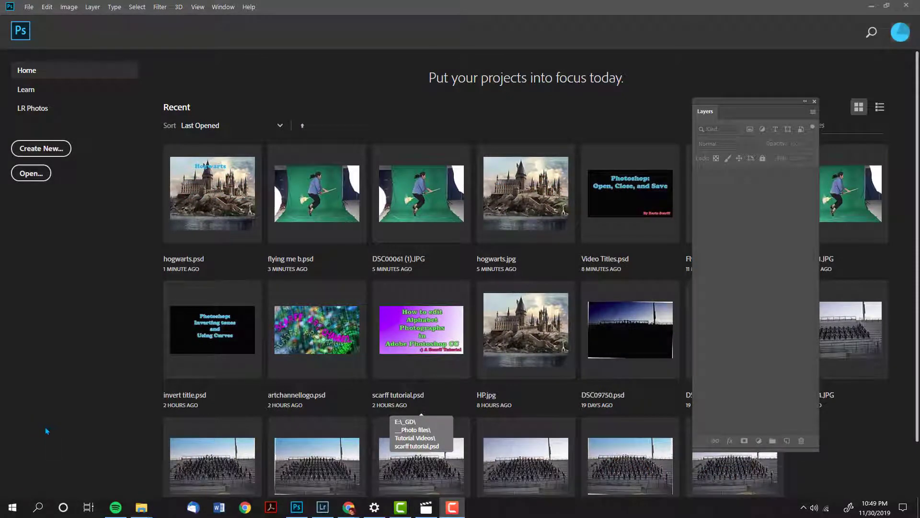
{"action": "mouse_move", "coordinate": [49, 434]}
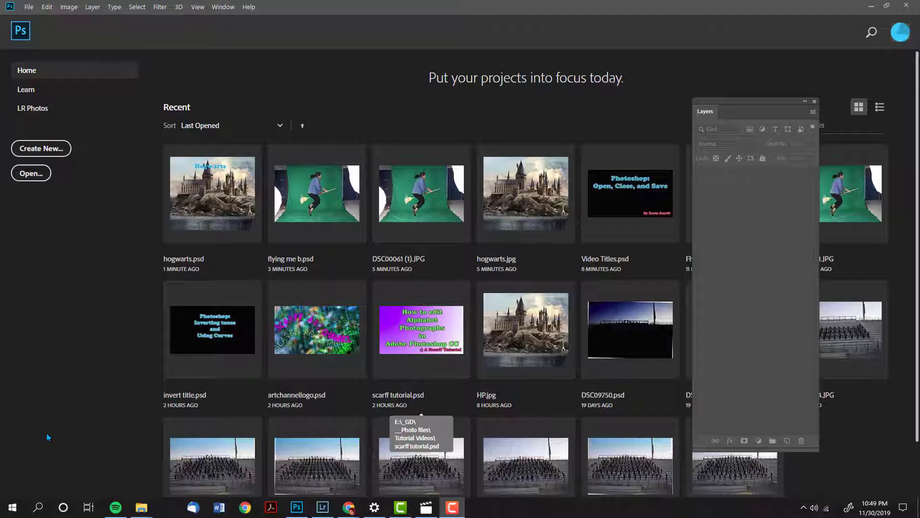
{"action": "mouse_move", "coordinate": [464, 220]}
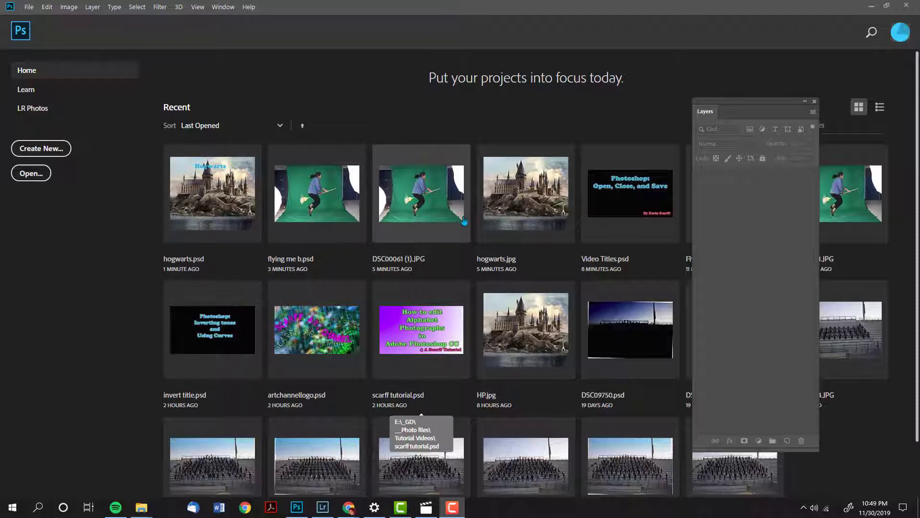
{"action": "mouse_move", "coordinate": [309, 416]}
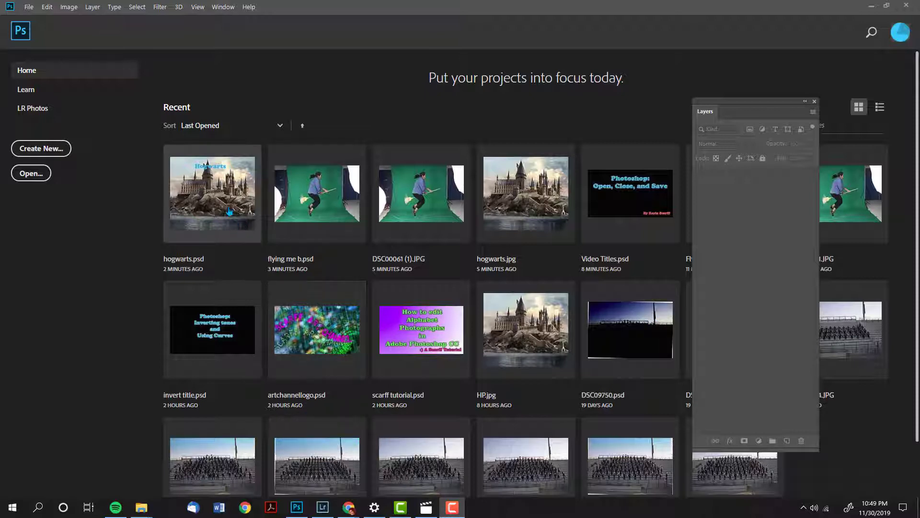
{"action": "mouse_move", "coordinate": [228, 210]}
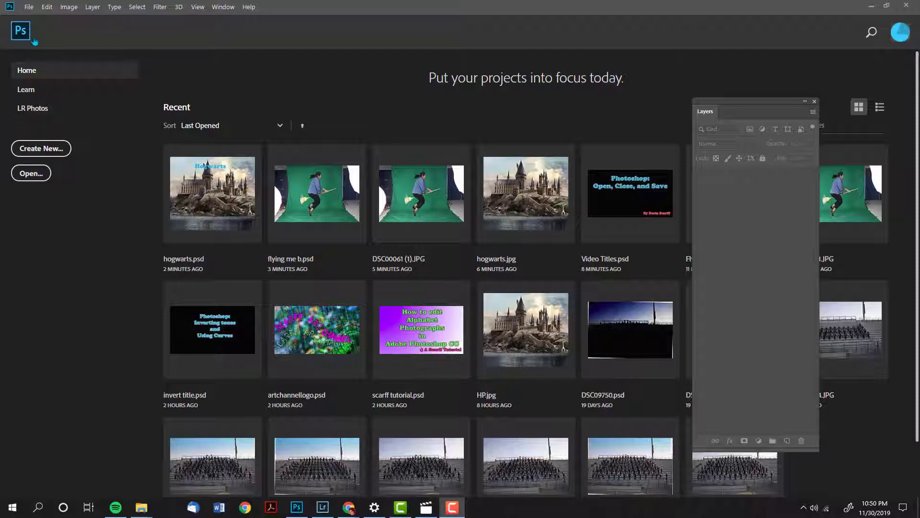
{"action": "mouse_move", "coordinate": [34, 16]}
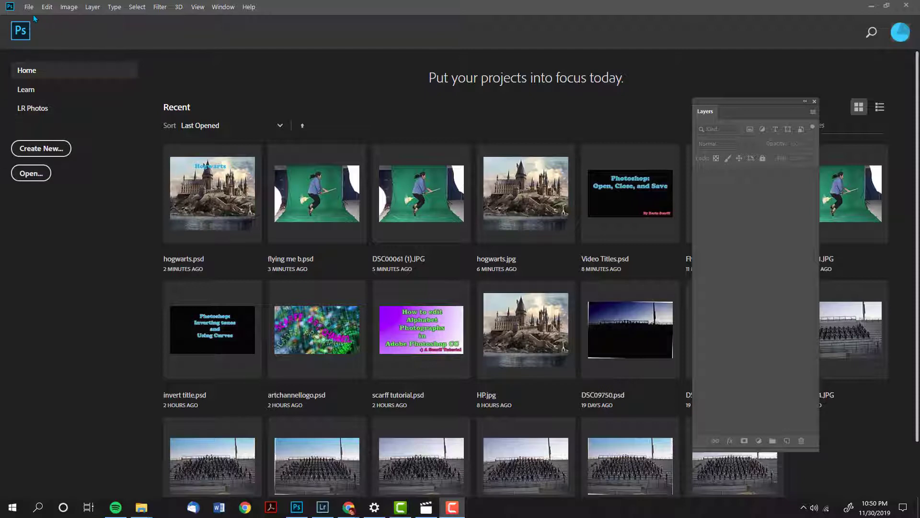
Browse to Downloads in the Open dialog and select DSC00061 (1).JPG.
{"action": "left_click", "coordinate": [28, 6]}
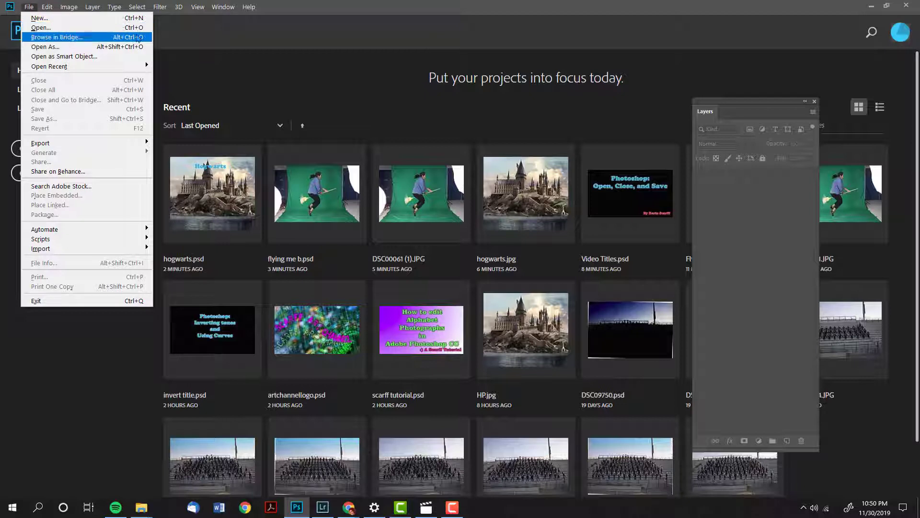
{"action": "mouse_move", "coordinate": [39, 28]}
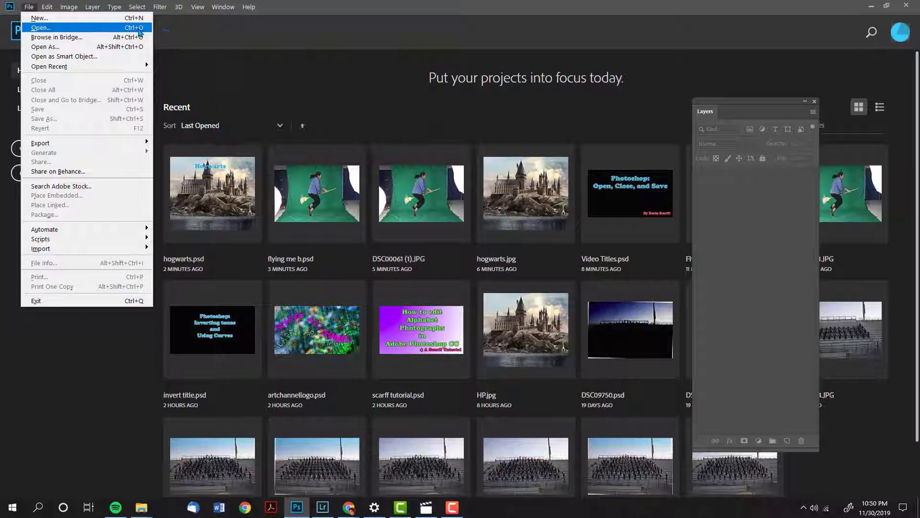
{"action": "left_click", "coordinate": [40, 27]}
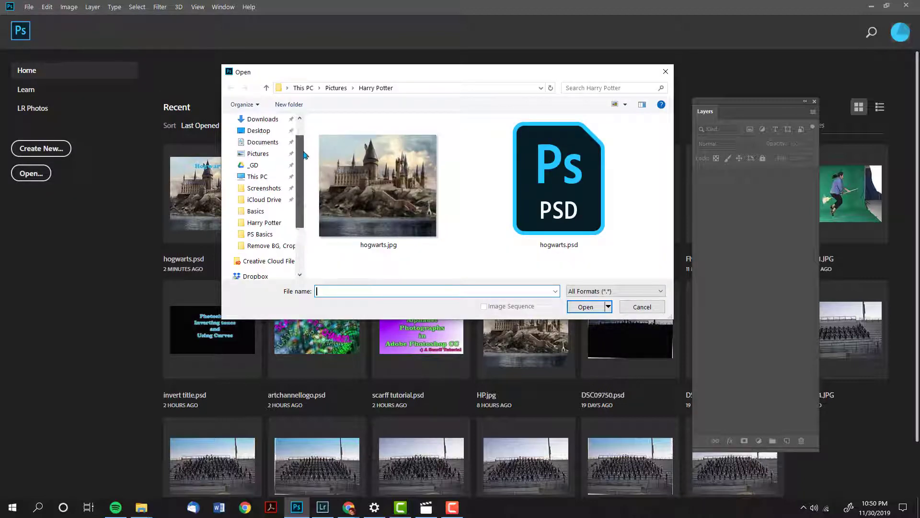
{"action": "scroll", "scroll_direction": "down", "scroll_amount": 3}
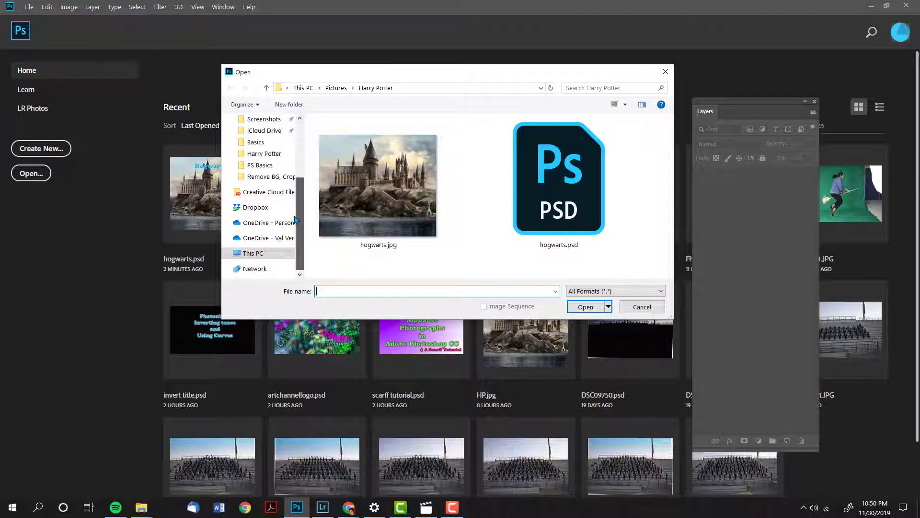
{"action": "scroll", "scroll_direction": "up", "scroll_amount": 3}
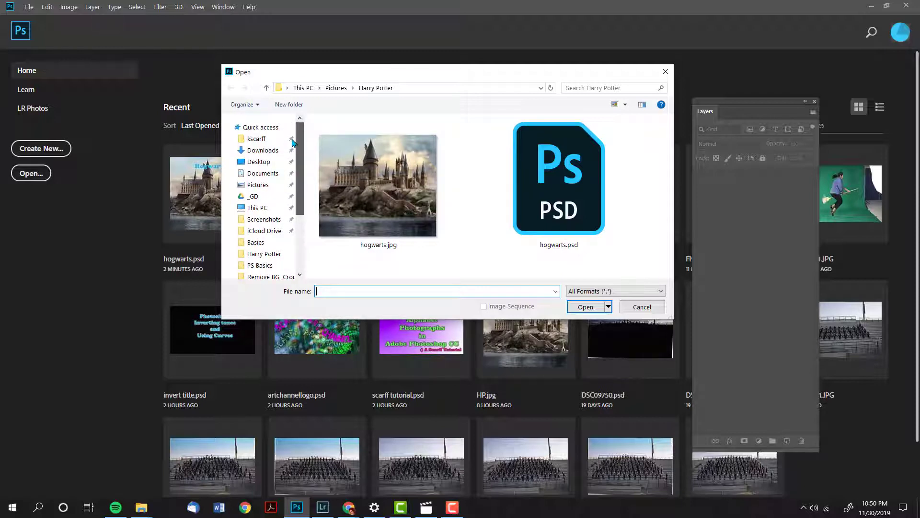
{"action": "left_click", "coordinate": [263, 150]}
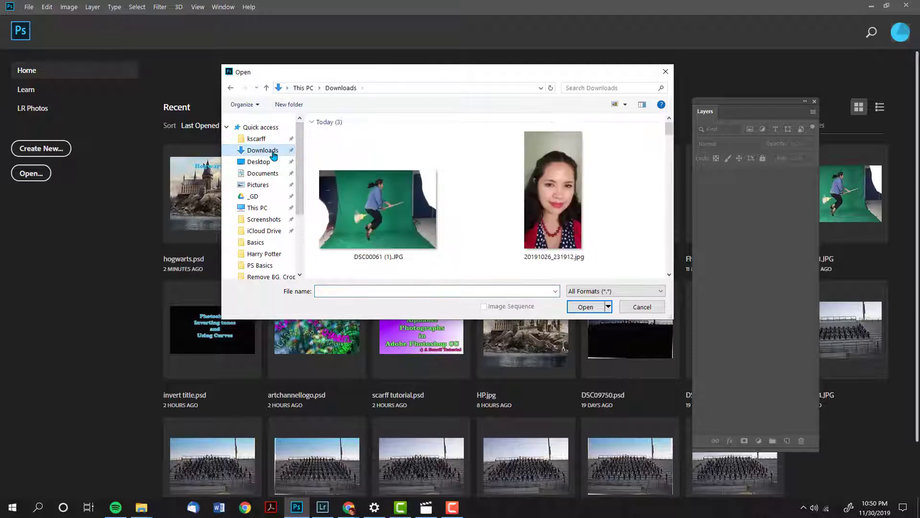
{"action": "mouse_move", "coordinate": [377, 208]}
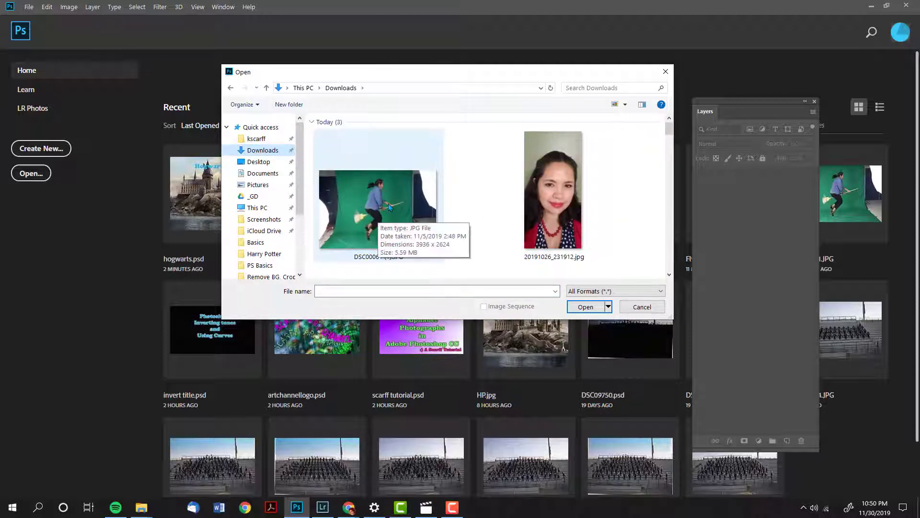
{"action": "left_click", "coordinate": [377, 211]}
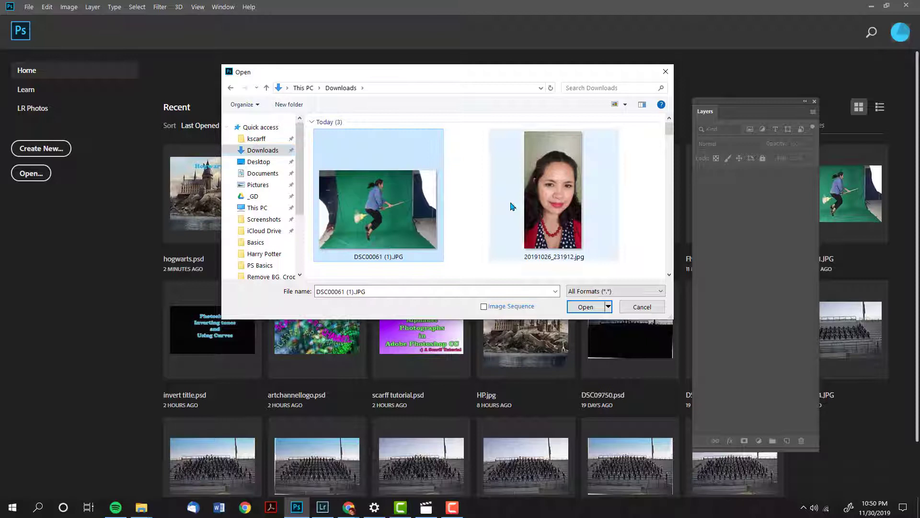
Try the dialog's file view sizes, switching to small icons and then list view.
{"action": "left_click", "coordinate": [625, 107]}
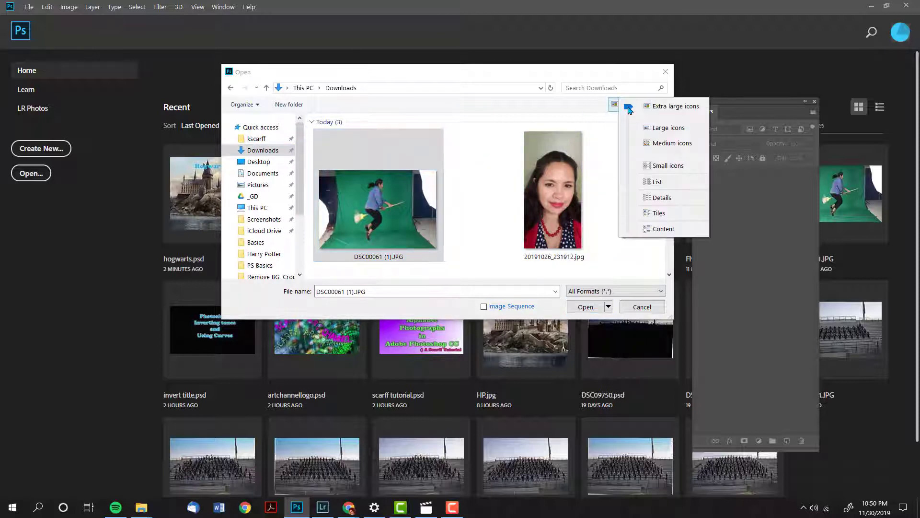
{"action": "left_click", "coordinate": [670, 143]}
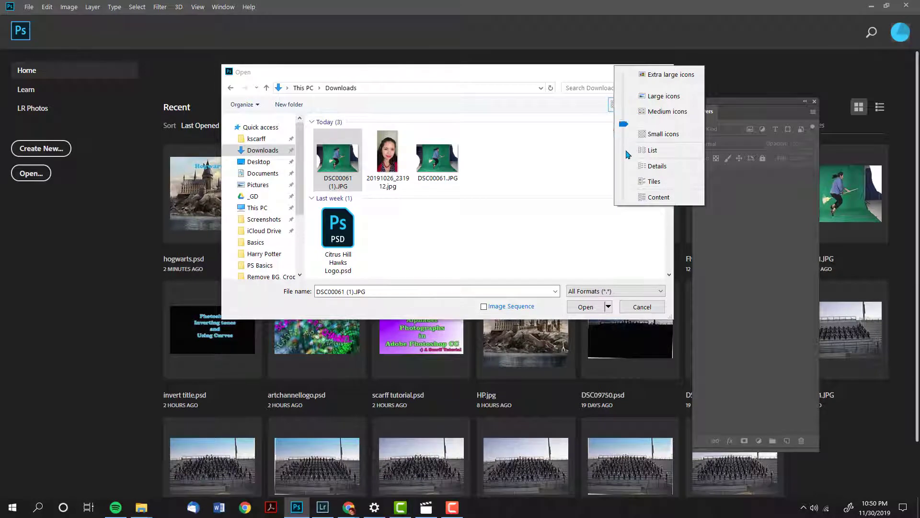
{"action": "left_click", "coordinate": [651, 127]}
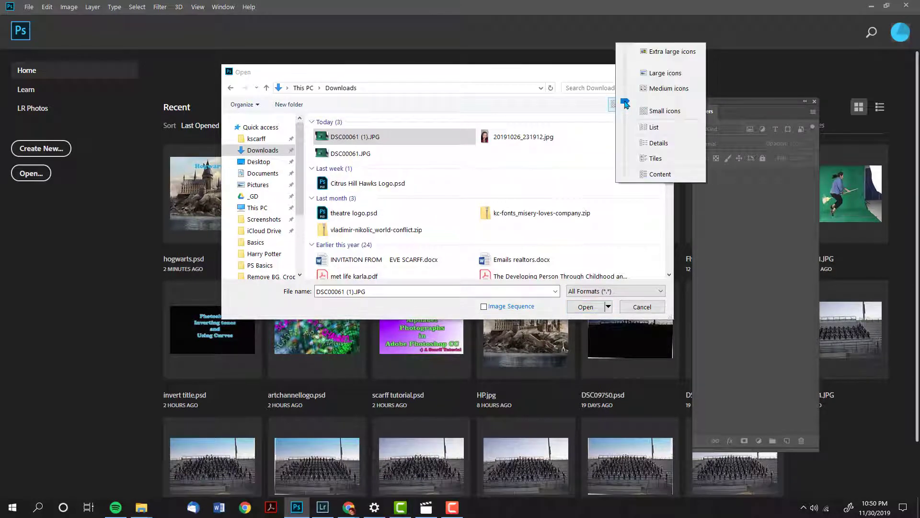
{"action": "mouse_move", "coordinate": [625, 55]}
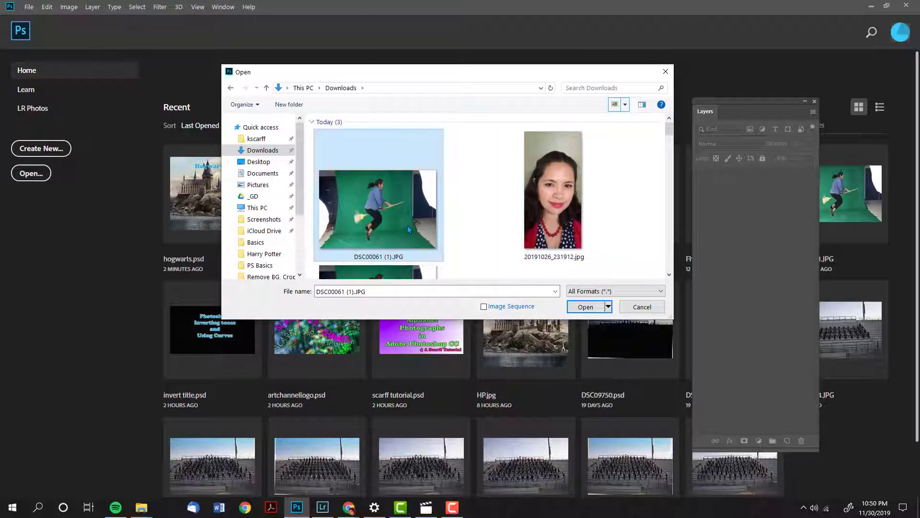
{"action": "mouse_move", "coordinate": [378, 200]}
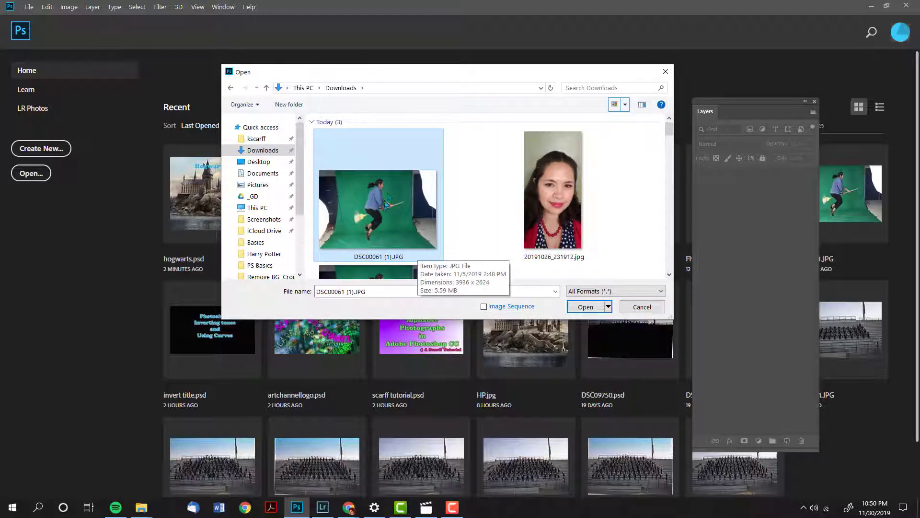
Open the witch photo, then open hogwarts.jpg from Pictures > Harry Potter.
{"action": "left_click", "coordinate": [585, 306]}
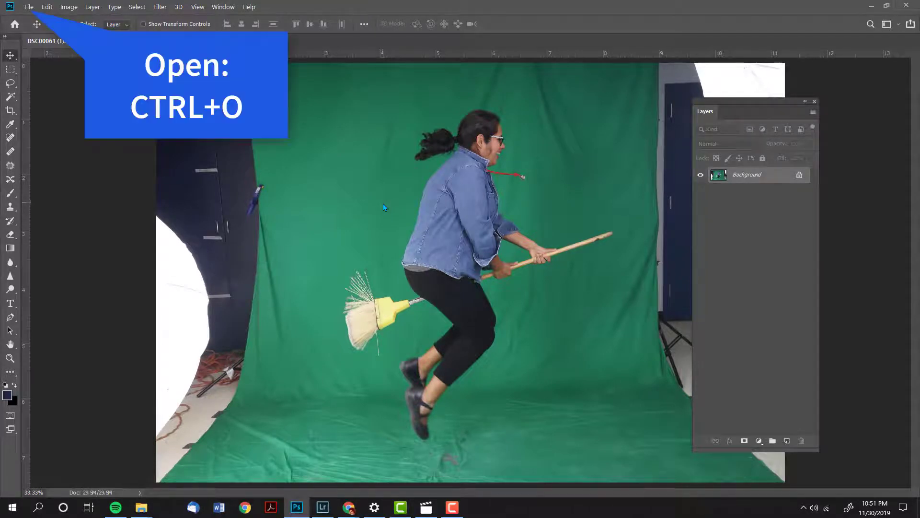
{"action": "key", "text": "ctrl+o"}
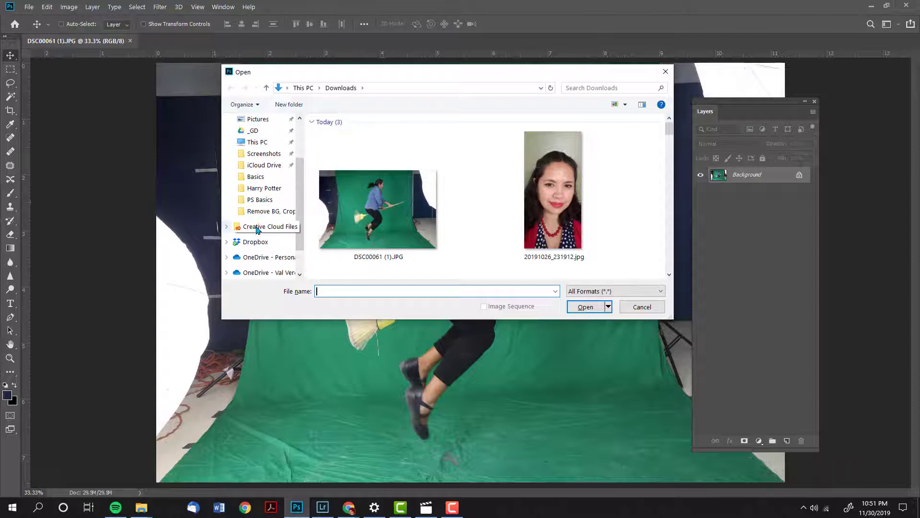
{"action": "scroll", "scroll_direction": "up", "scroll_amount": 3}
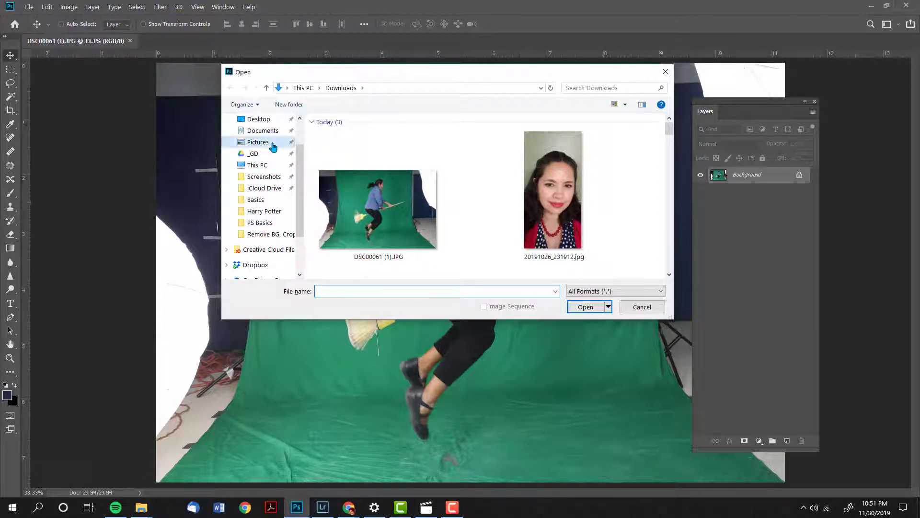
{"action": "left_click", "coordinate": [258, 141]}
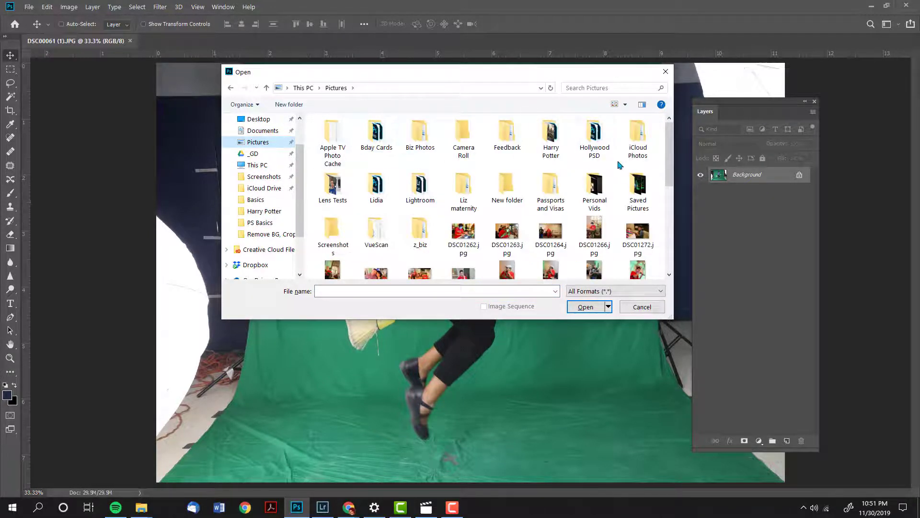
{"action": "double_click", "coordinate": [550, 129]}
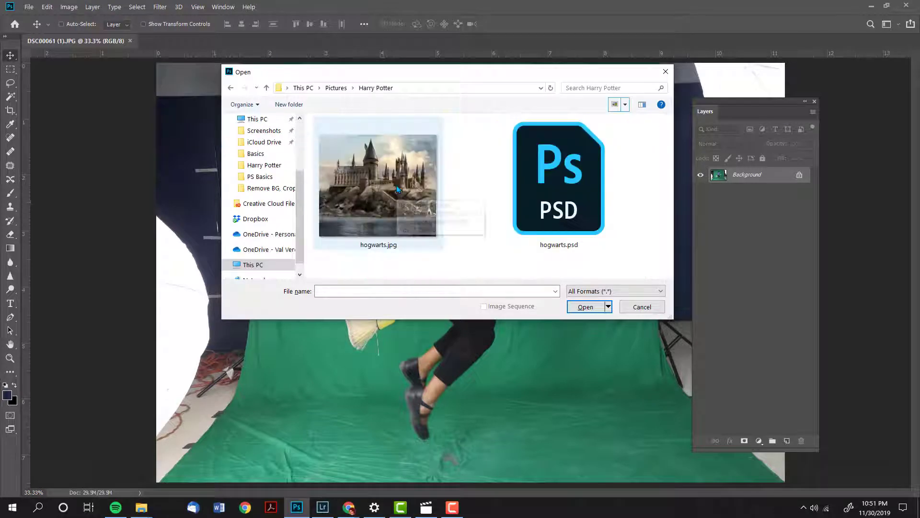
{"action": "double_click", "coordinate": [378, 179]}
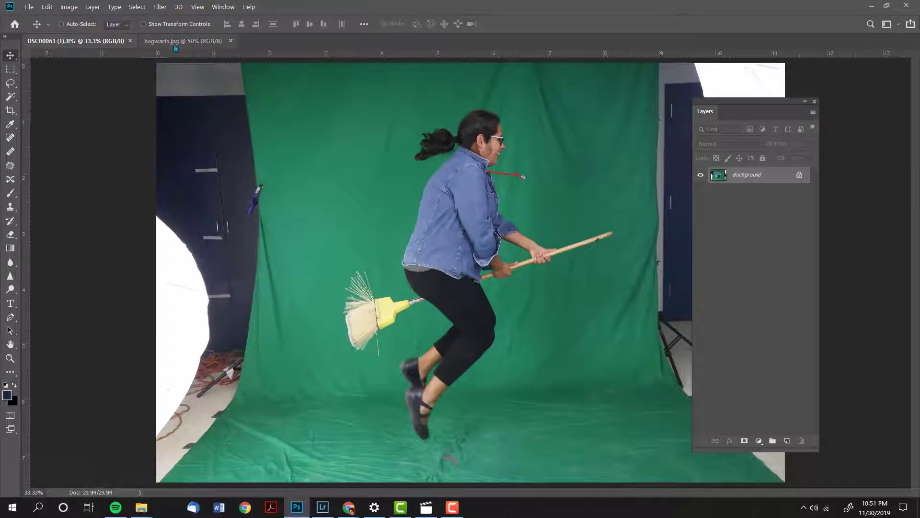
Float the hogwarts.jpg and DSC00061 (1).JPG documents as side-by-side windows.
{"action": "left_click", "coordinate": [162, 40]}
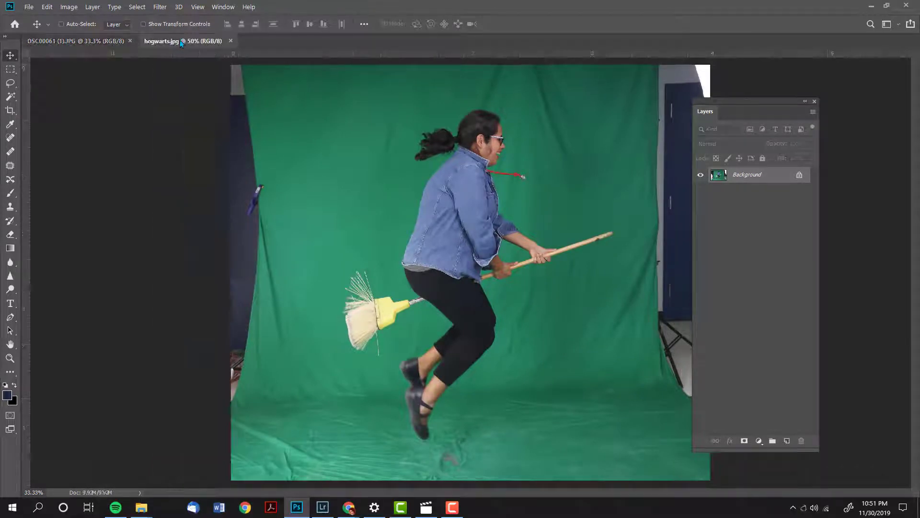
{"action": "left_click_drag", "start_coordinate": [160, 40], "coordinate": [591, 126]}
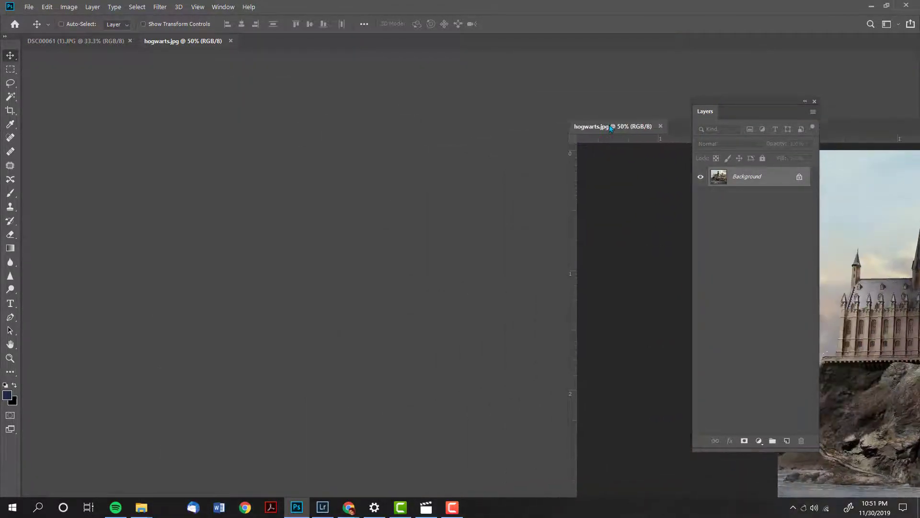
{"action": "left_click", "coordinate": [71, 40]}
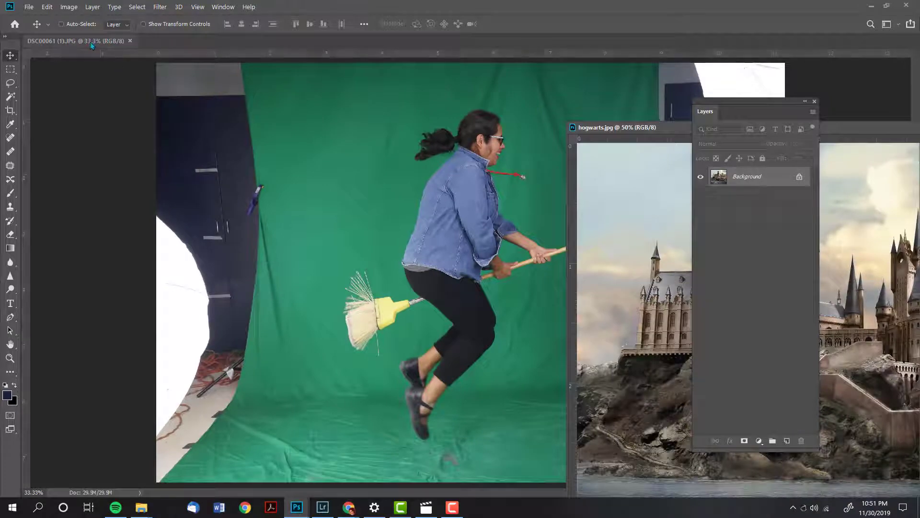
{"action": "left_click_drag", "start_coordinate": [76, 40], "coordinate": [319, 205]}
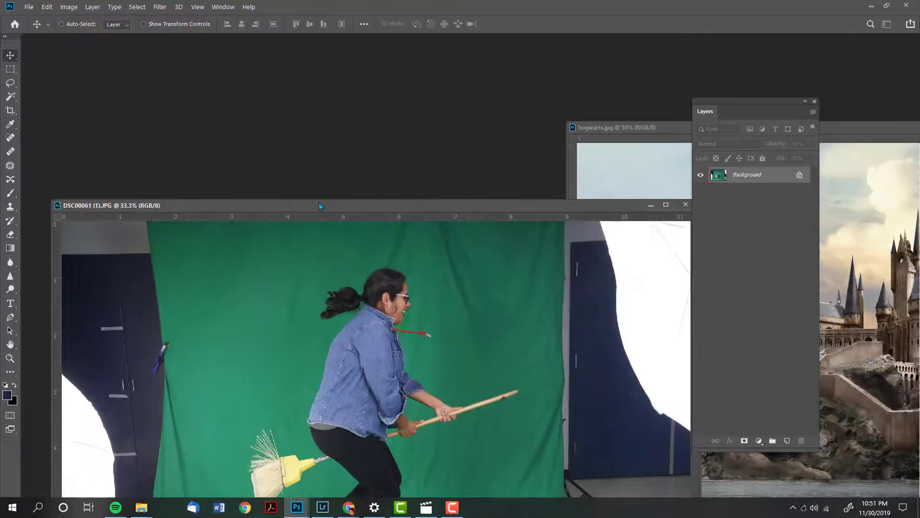
{"action": "left_click_drag", "start_coordinate": [320, 206], "coordinate": [287, 164]}
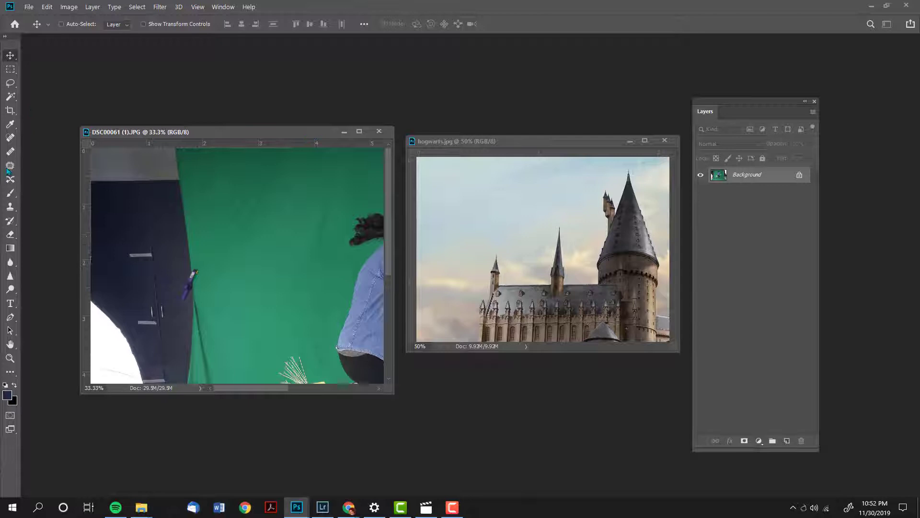
{"action": "mouse_move", "coordinate": [10, 358]}
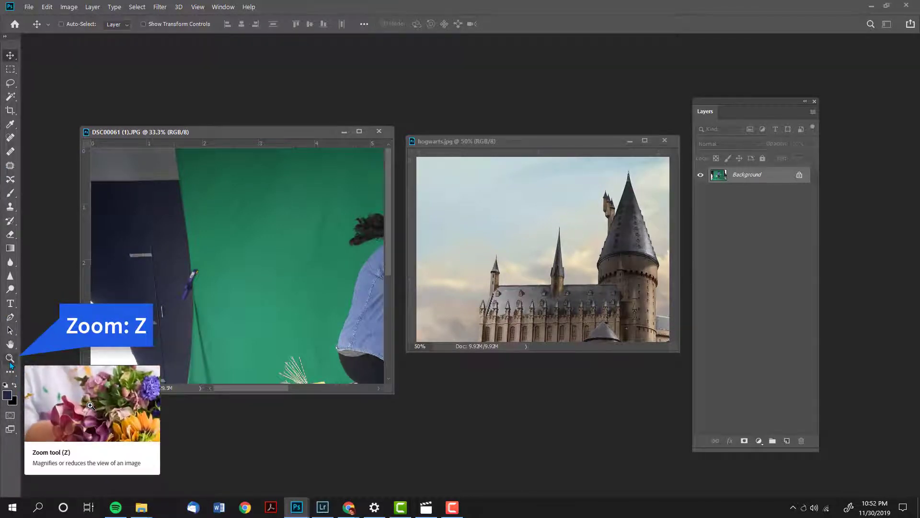
Zoom out of the witch photo window with the Zoom tool.
{"action": "left_click", "coordinate": [10, 359]}
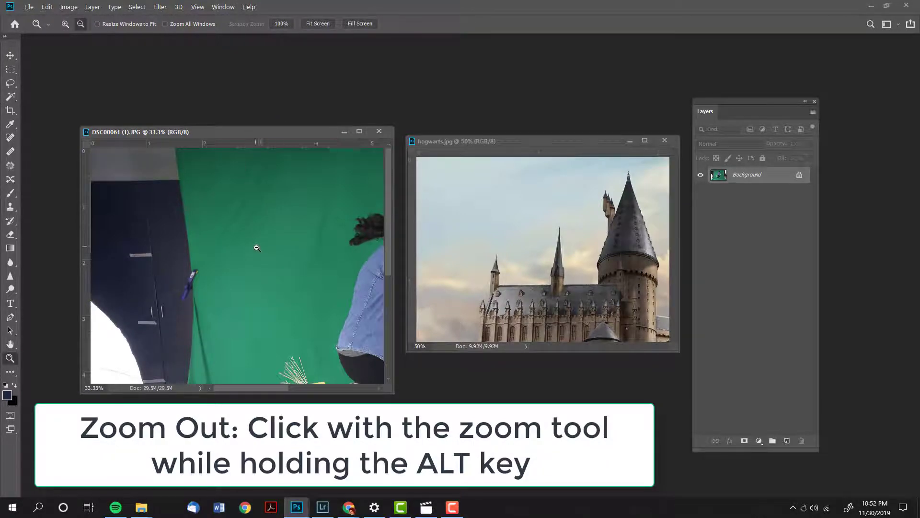
{"action": "left_click", "coordinate": [256, 248]}
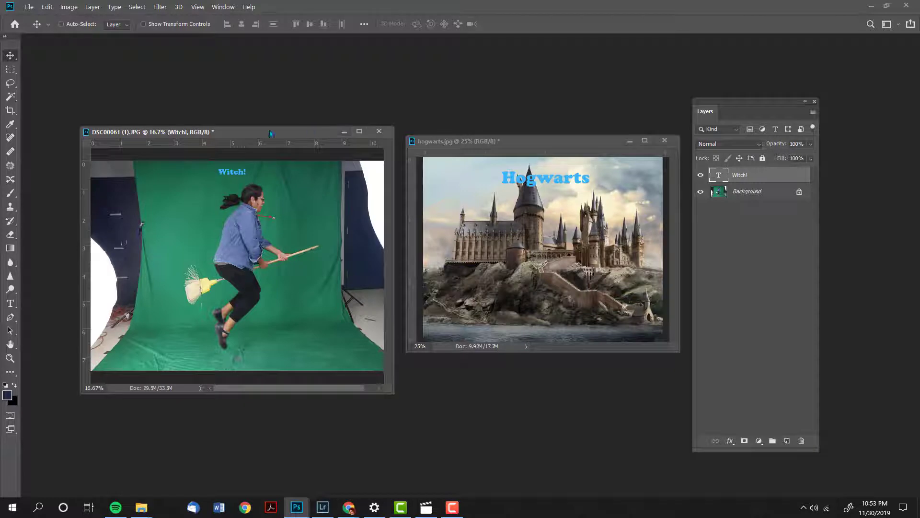
{"action": "mouse_move", "coordinate": [85, 38]}
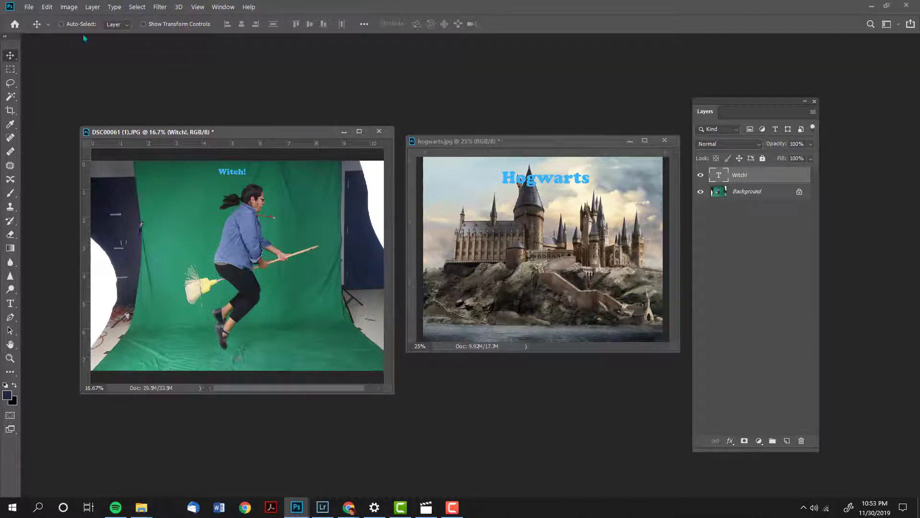
Save the witch image as 'Flying me a' PSD in Pictures > Harry Potter.
{"action": "left_click", "coordinate": [28, 6]}
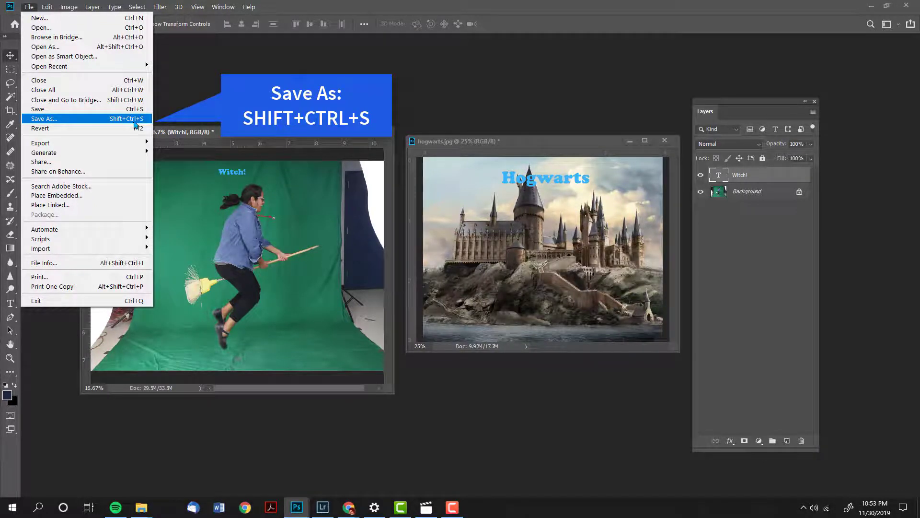
{"action": "left_click", "coordinate": [43, 118]}
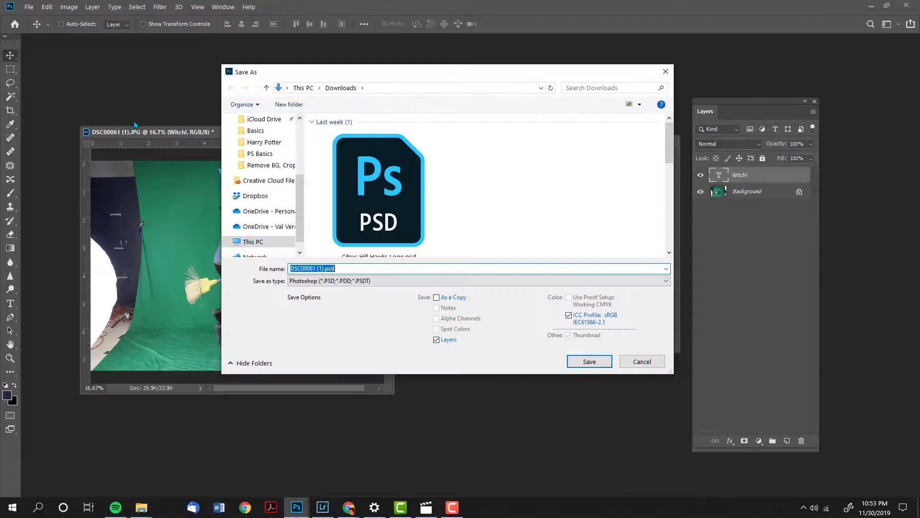
{"action": "scroll", "scroll_direction": "up", "scroll_amount": 3}
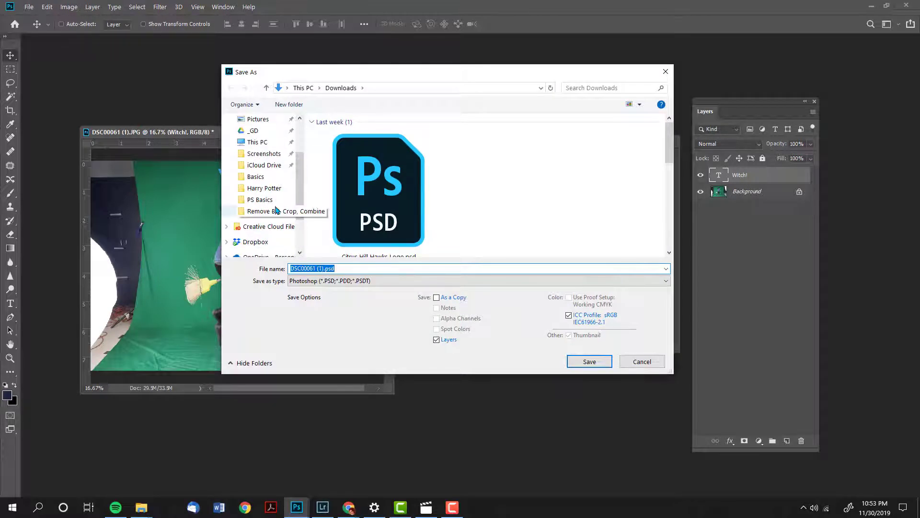
{"action": "scroll", "scroll_direction": "up", "scroll_amount": 3}
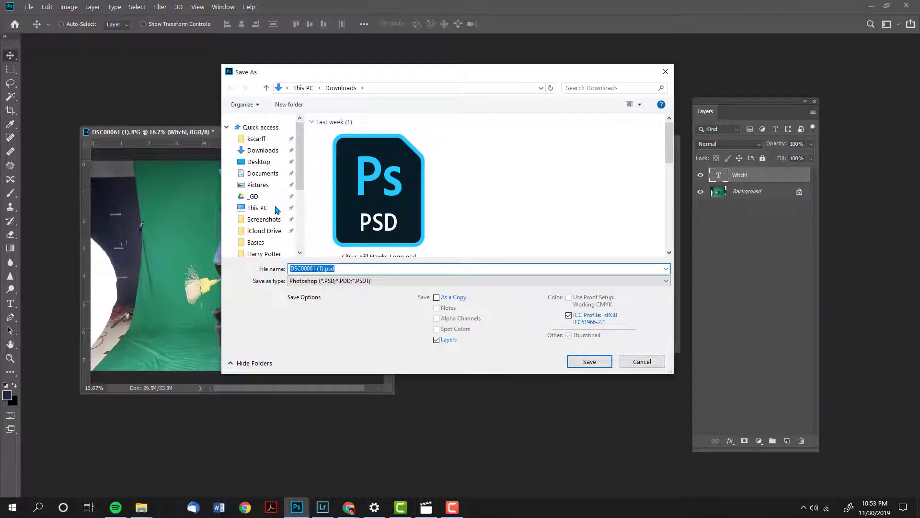
{"action": "left_click", "coordinate": [258, 184]}
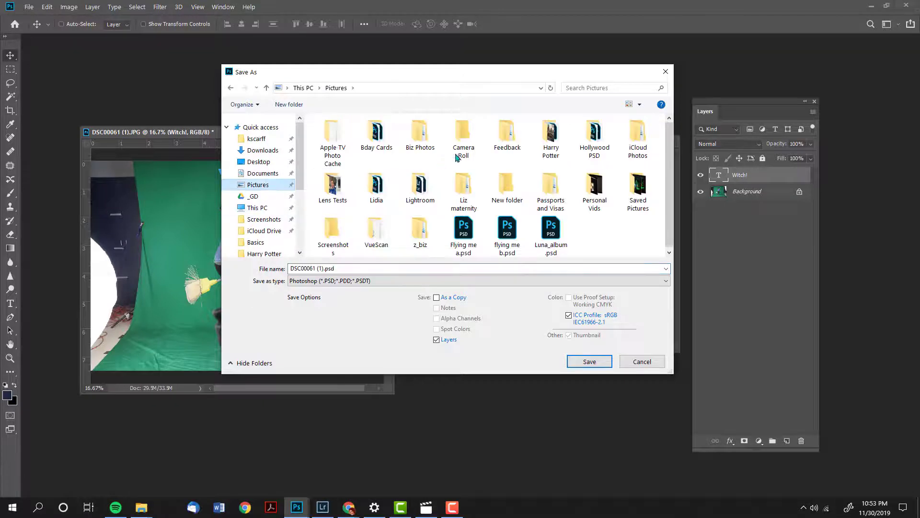
{"action": "double_click", "coordinate": [550, 138]}
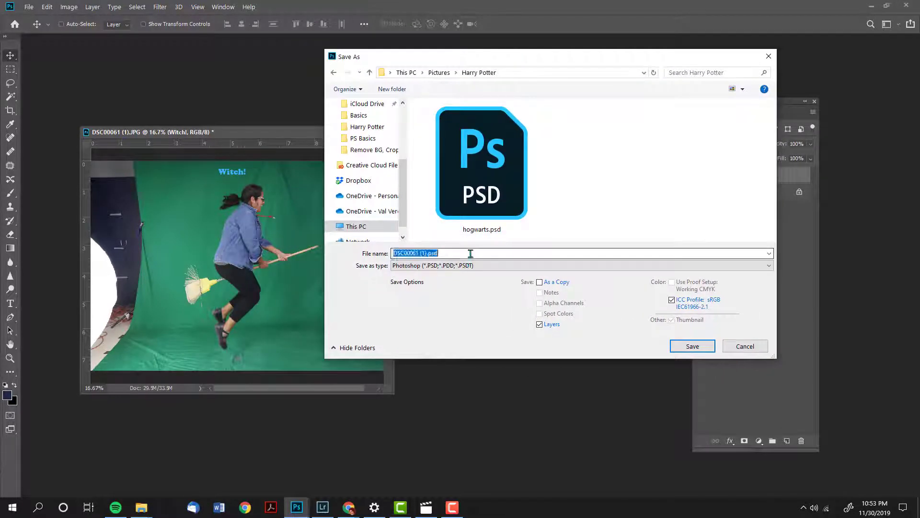
{"action": "type", "text": "Flying me"}
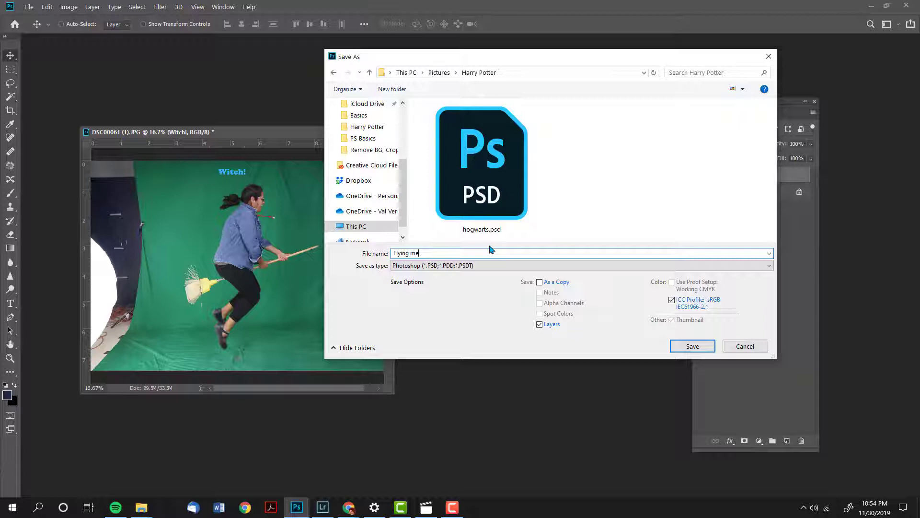
{"action": "type", "text": "a"}
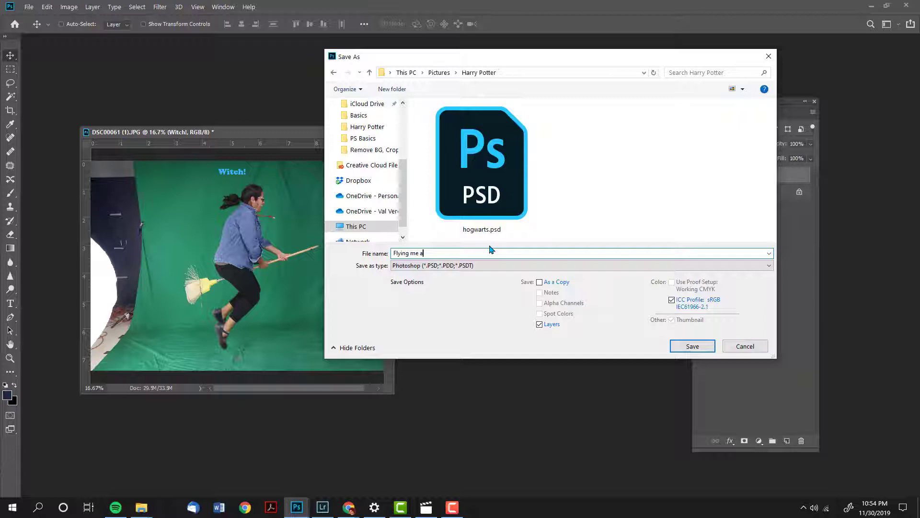
{"action": "left_click", "coordinate": [692, 346]}
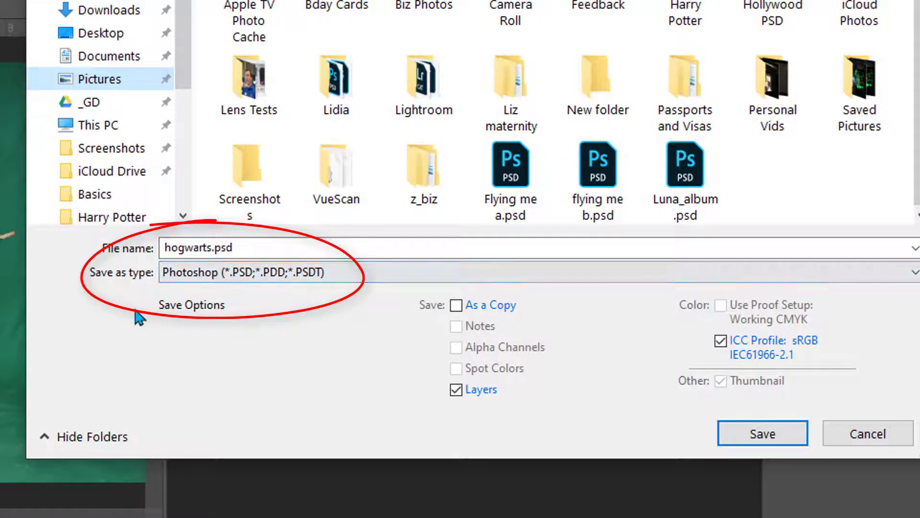
{"action": "mouse_move", "coordinate": [176, 293]}
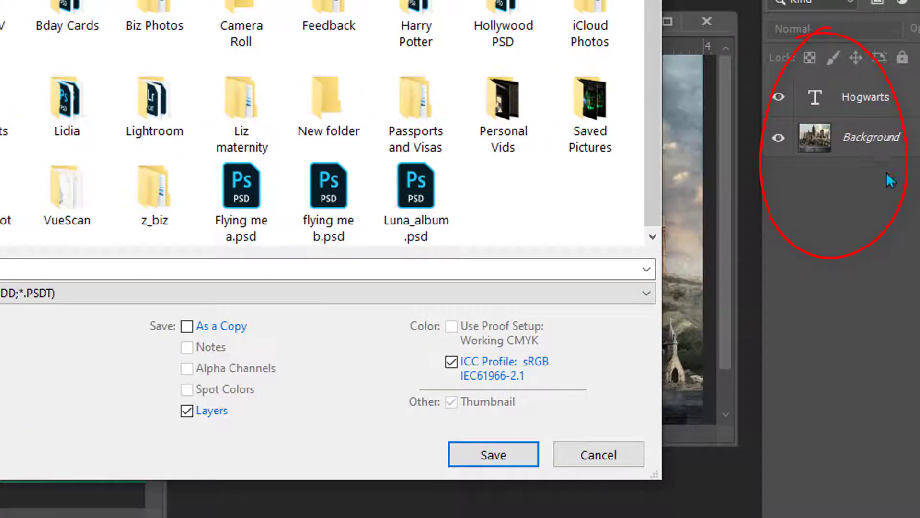
{"action": "mouse_move", "coordinate": [888, 175]}
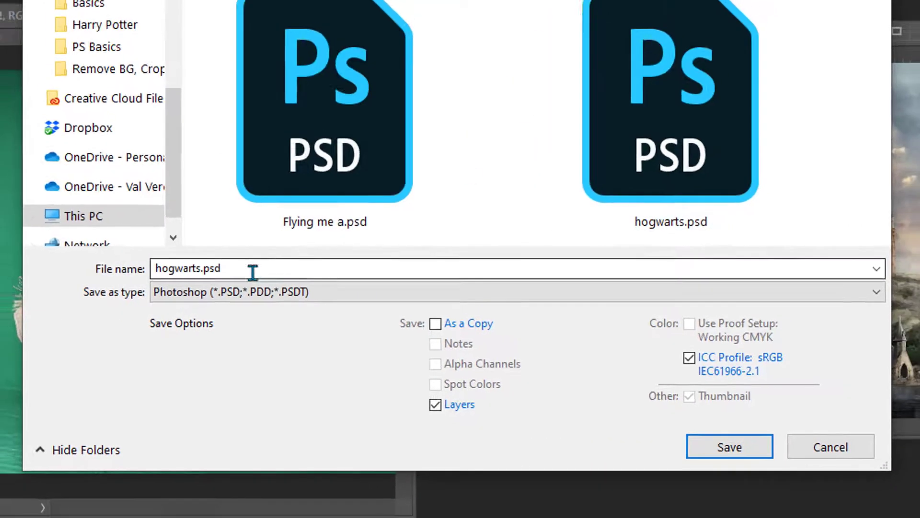
Edit the file name to 'hogwartsc ' and save the Hogwarts image as a layered PSD.
{"action": "left_click", "coordinate": [729, 447]}
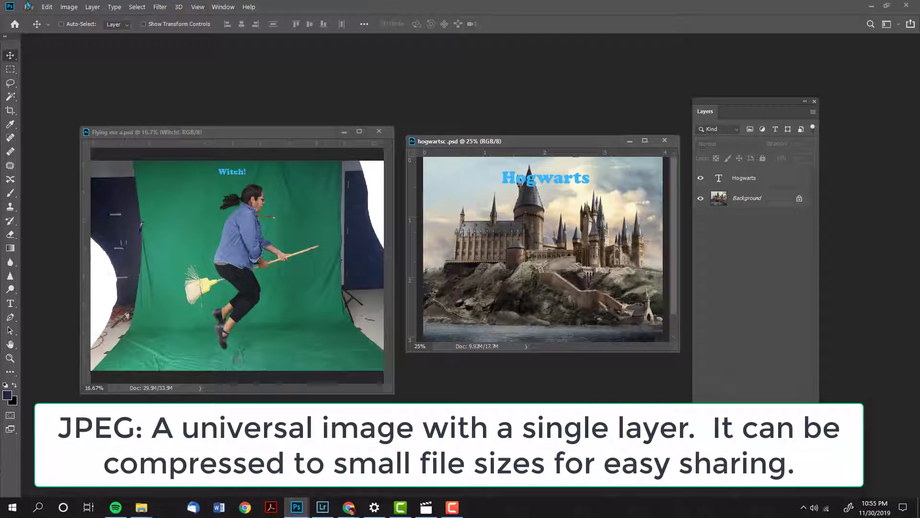
Save the Hogwarts image as JPEG 'hogwartsc .jpg' with quality 12.
{"action": "left_click", "coordinate": [28, 6]}
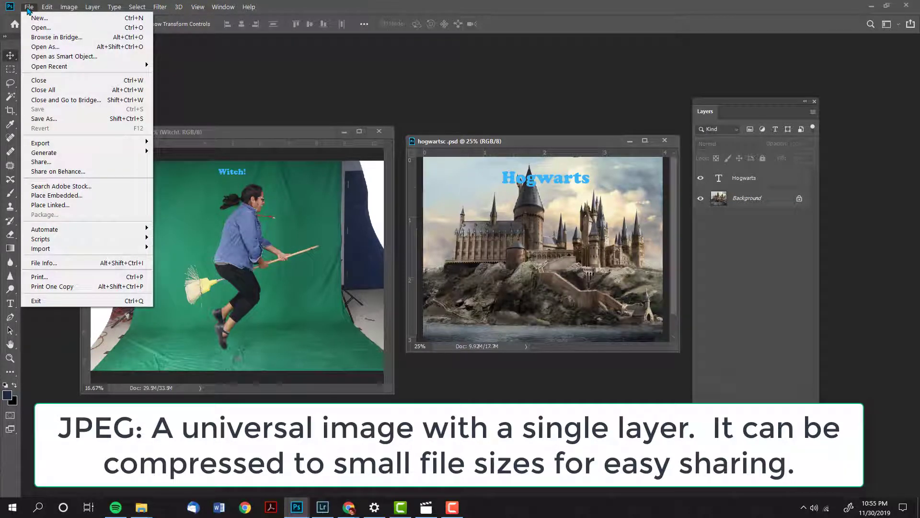
{"action": "mouse_move", "coordinate": [65, 118]}
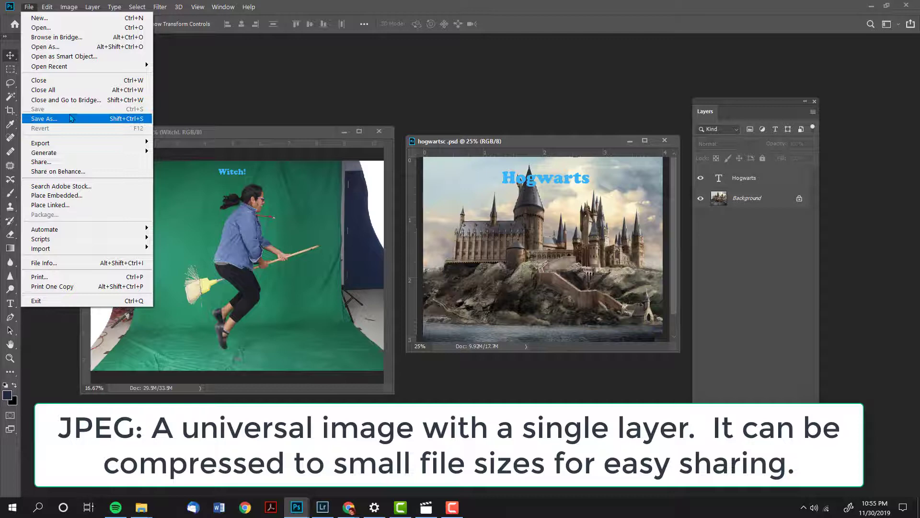
{"action": "left_click", "coordinate": [44, 118]}
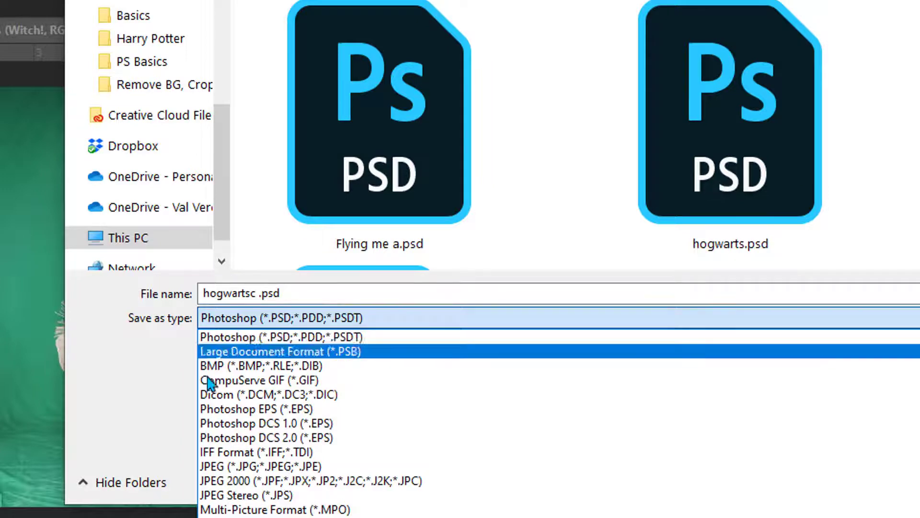
{"action": "left_click", "coordinate": [263, 466]}
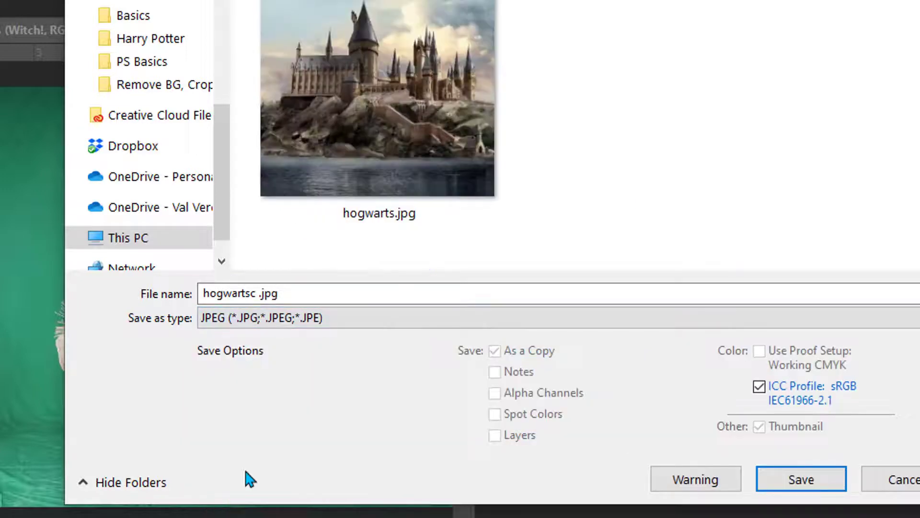
{"action": "left_click", "coordinate": [800, 479]}
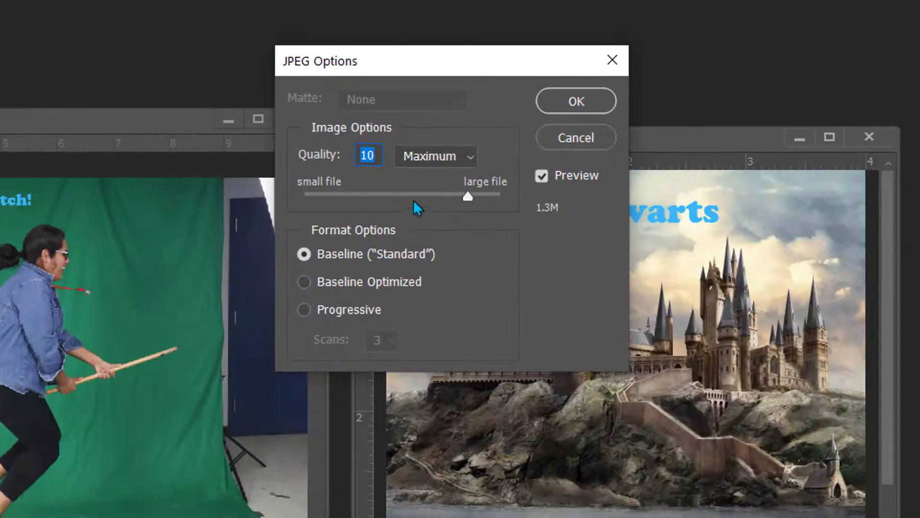
{"action": "mouse_move", "coordinate": [393, 199]}
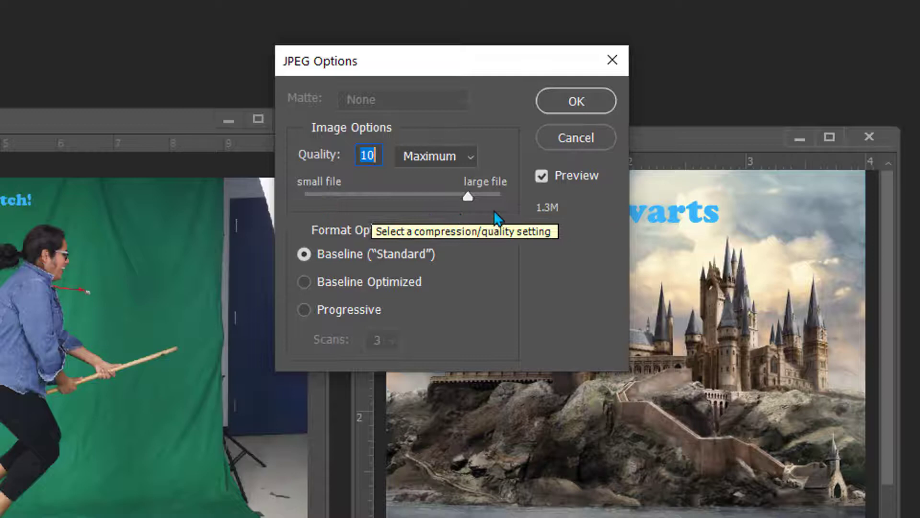
{"action": "mouse_move", "coordinate": [531, 206]}
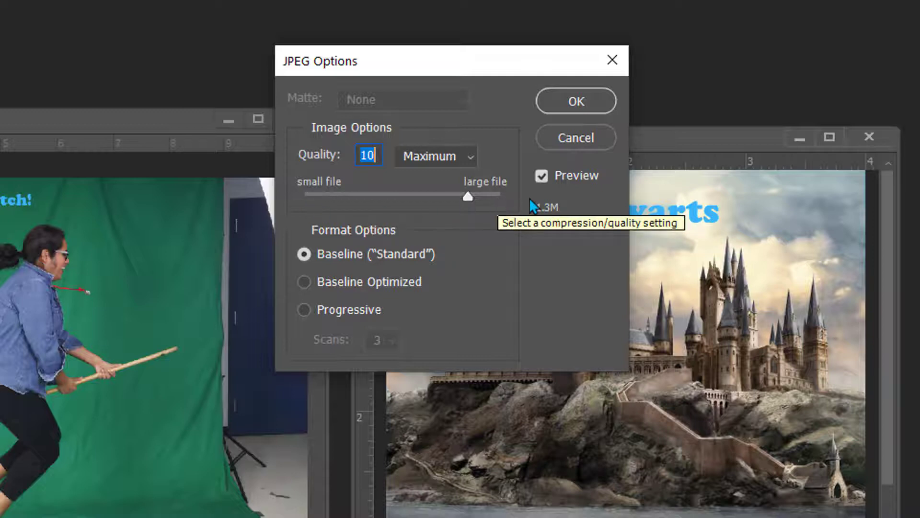
{"action": "mouse_move", "coordinate": [452, 199]}
{"action": "type", "text": "12"}
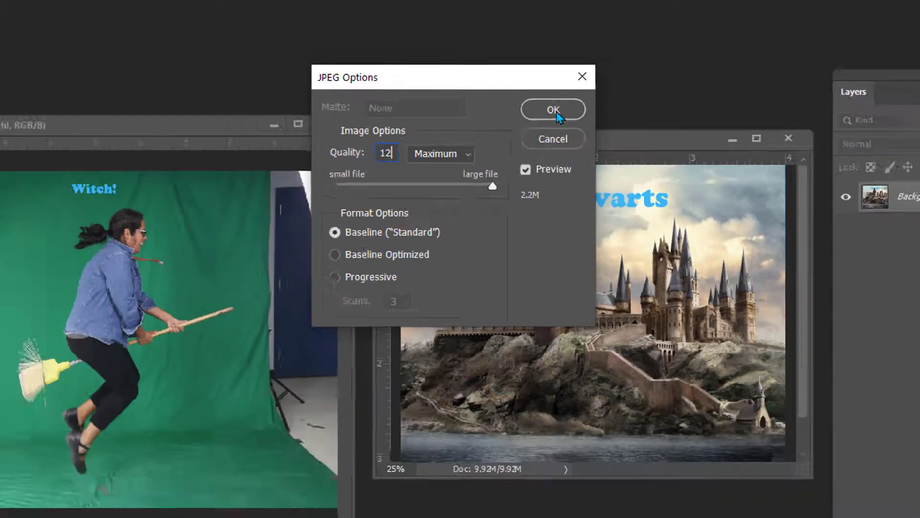
{"action": "left_click", "coordinate": [551, 109]}
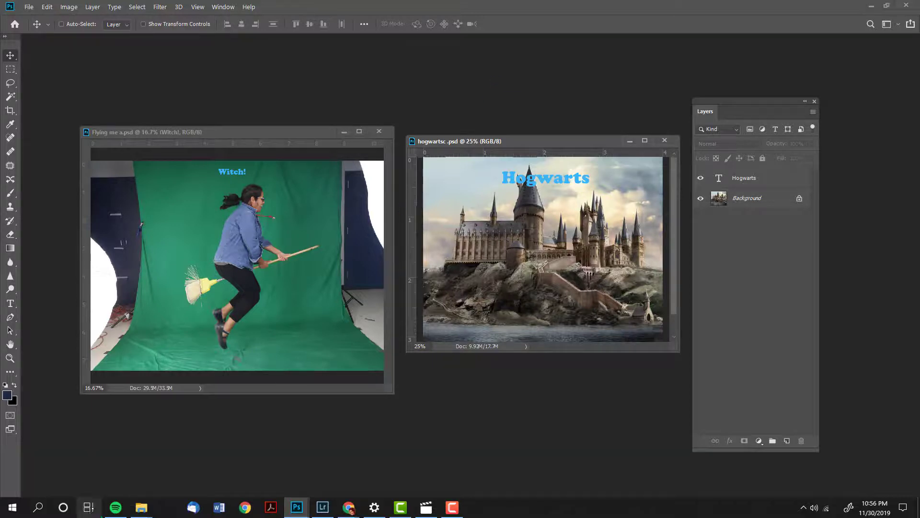
{"action": "left_click", "coordinate": [141, 507]}
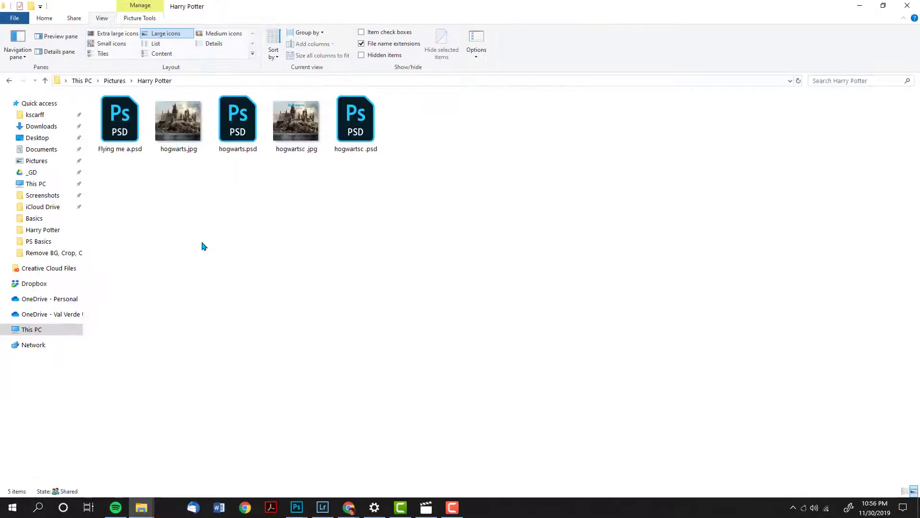
{"action": "mouse_move", "coordinate": [148, 193]}
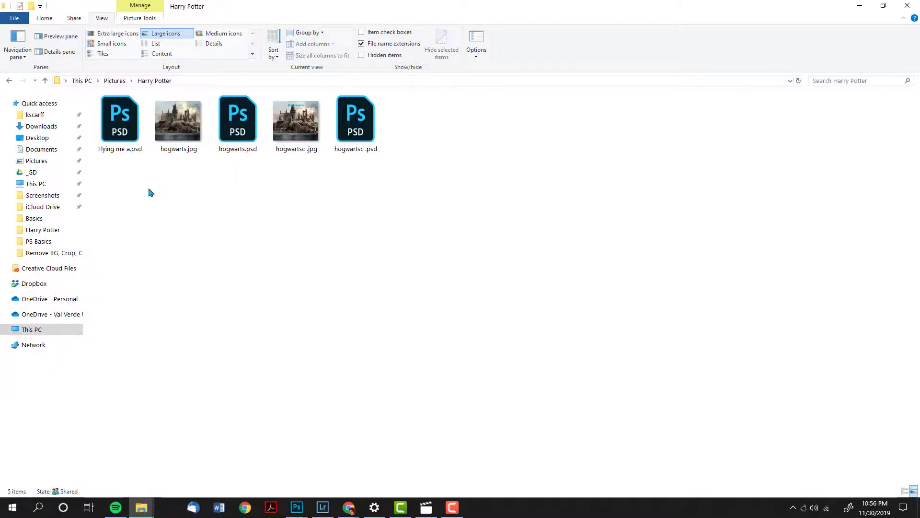
{"action": "left_click", "coordinate": [120, 121]}
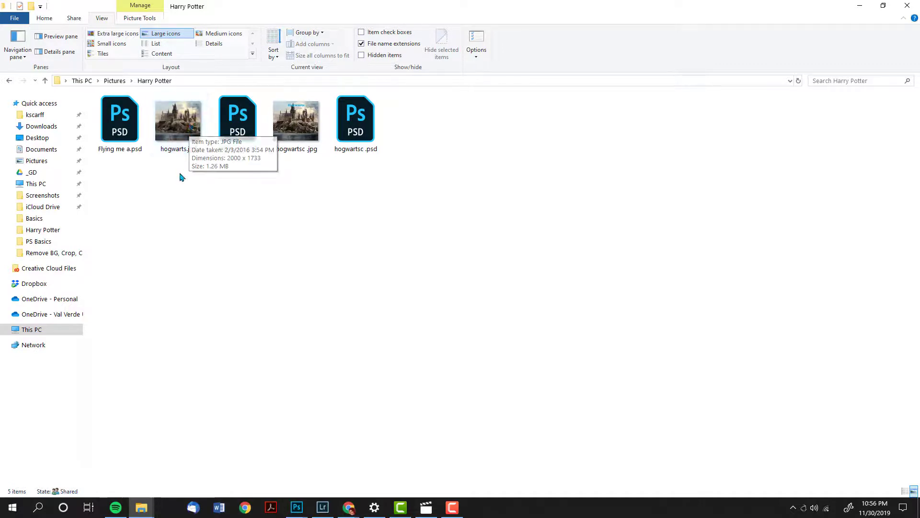
{"action": "mouse_move", "coordinate": [181, 178]}
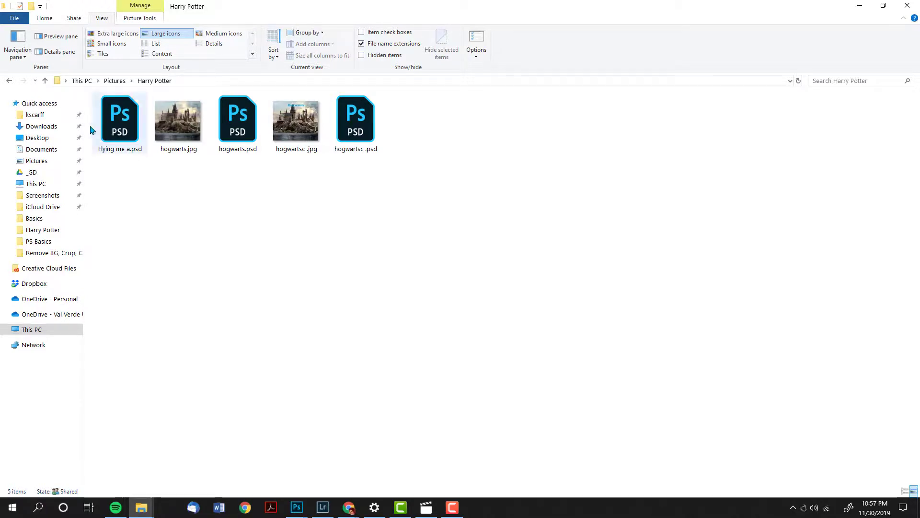
{"action": "left_click", "coordinate": [120, 119]}
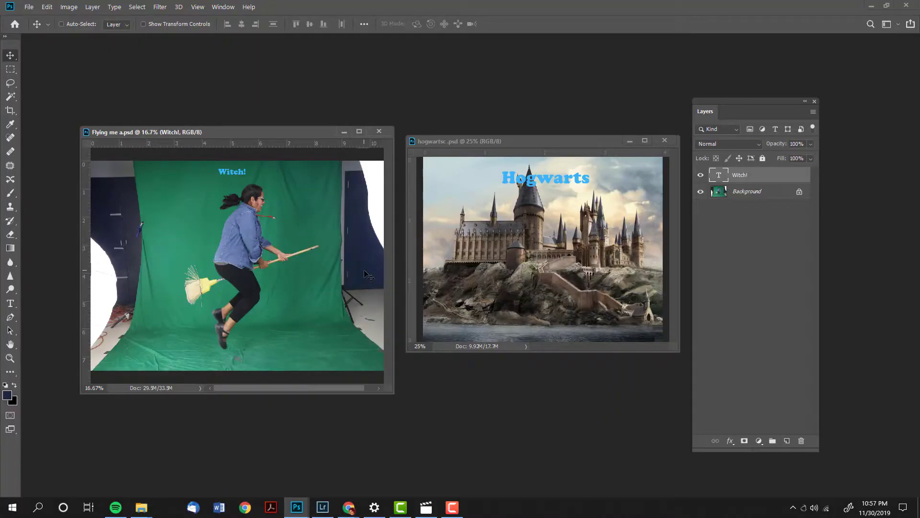
{"action": "mouse_move", "coordinate": [562, 227]}
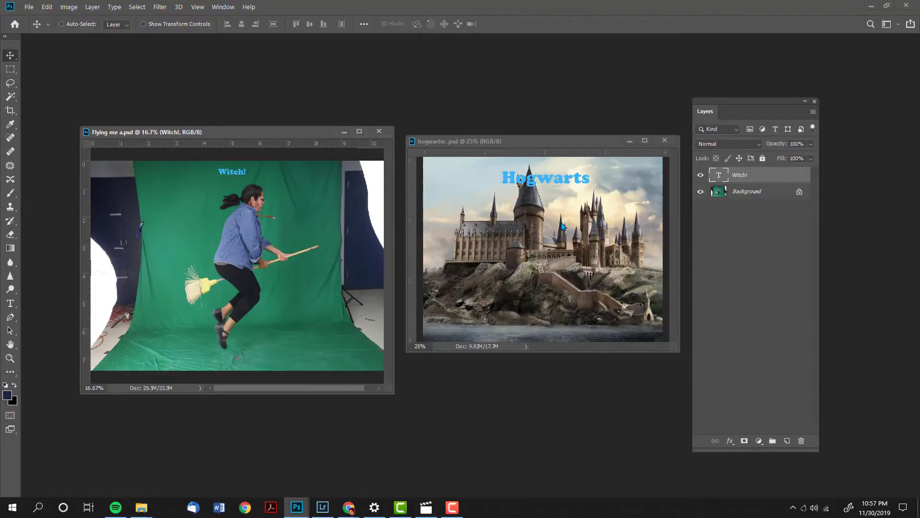
{"action": "mouse_move", "coordinate": [294, 135]}
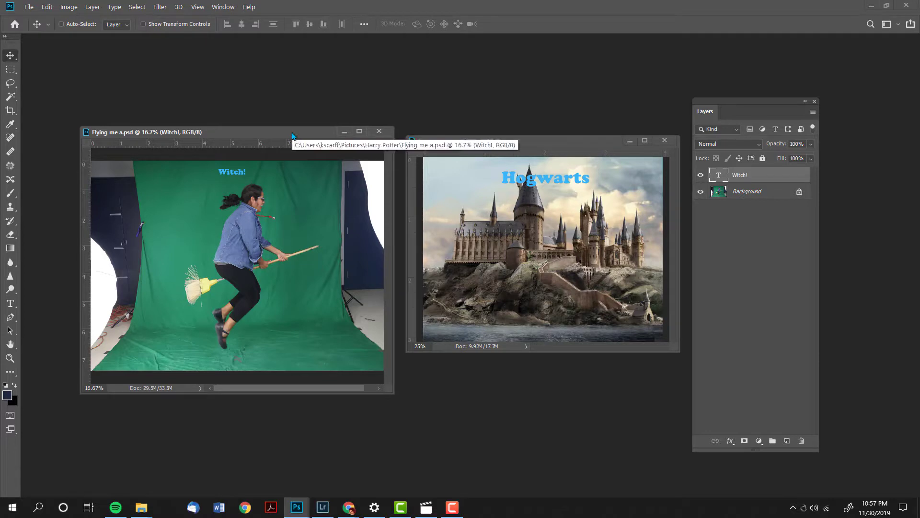
Close the witch image from the File menu and the Hogwarts image with Ctrl+W.
{"action": "left_click", "coordinate": [28, 6]}
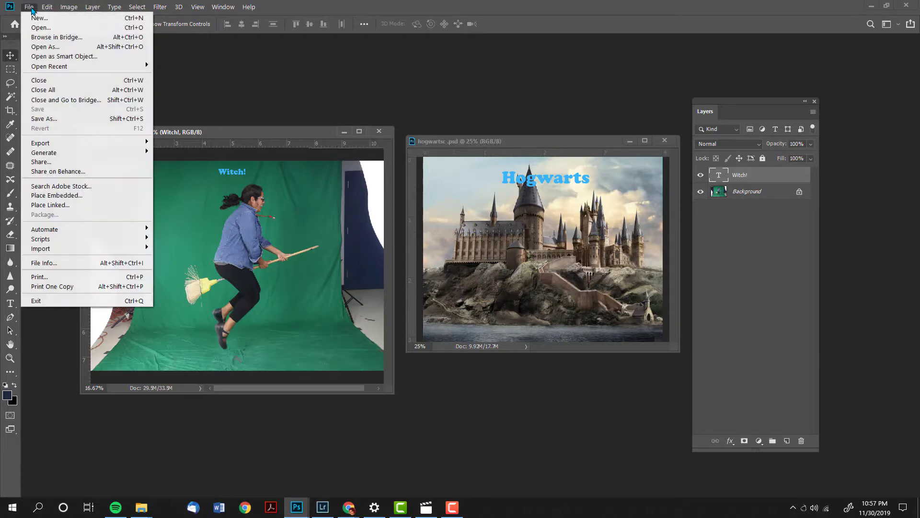
{"action": "left_click", "coordinate": [39, 80]}
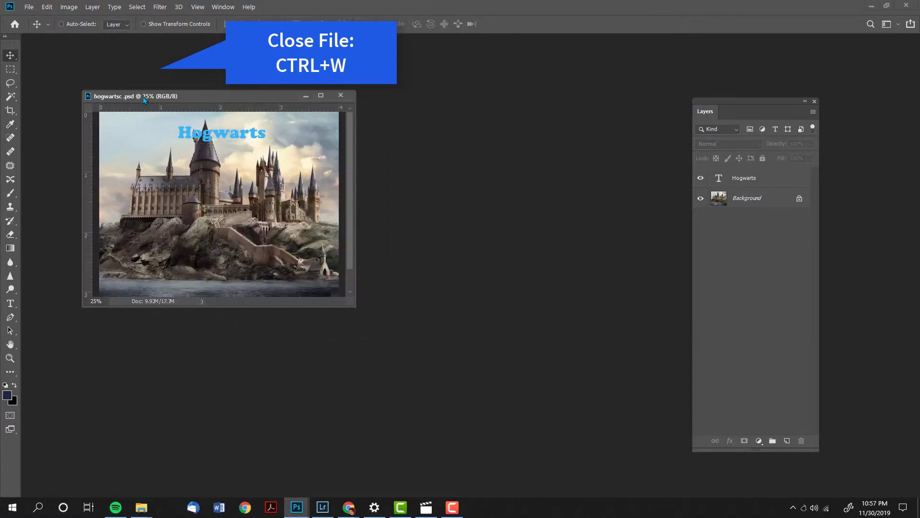
{"action": "key", "text": "ctrl+w"}
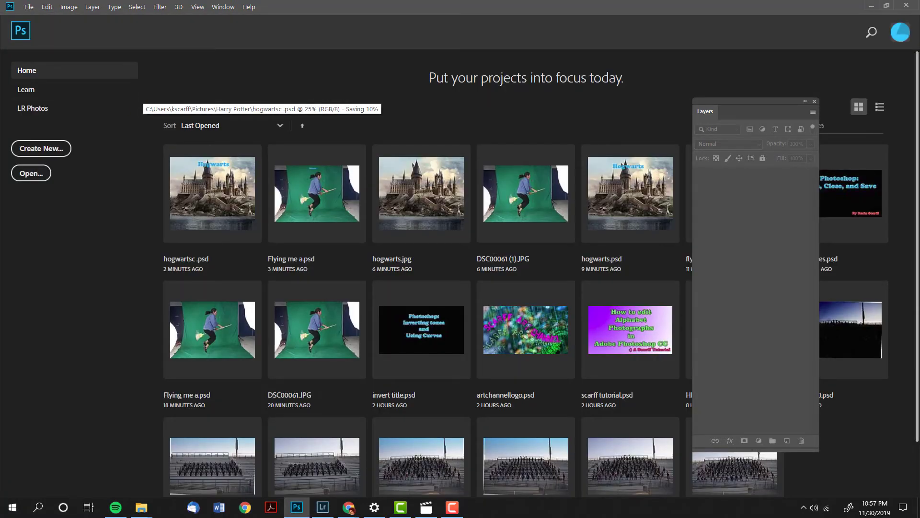